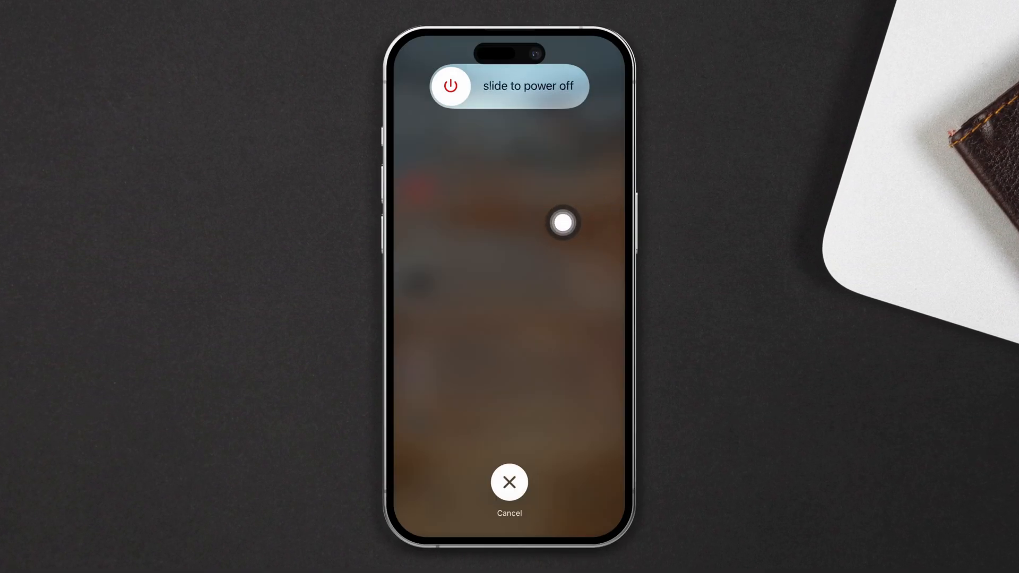
# Slide to power off the iPhone, restart it, and open Control Centre
pyautogui.moveTo(562, 223); pyautogui.dragTo(591, 86)
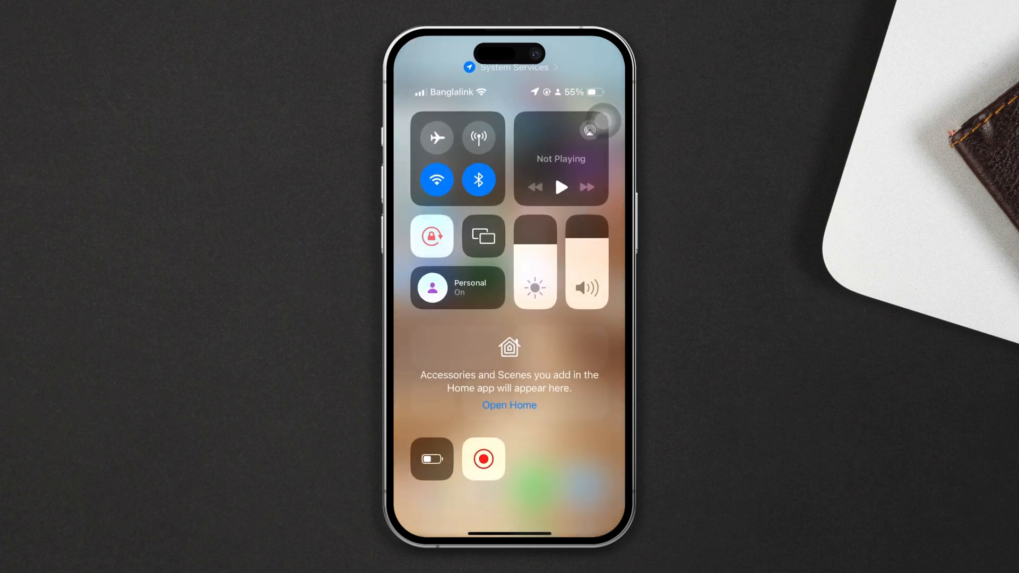
# Dismiss Control Centre to return to the Home Screen
pyautogui.click(436, 137)
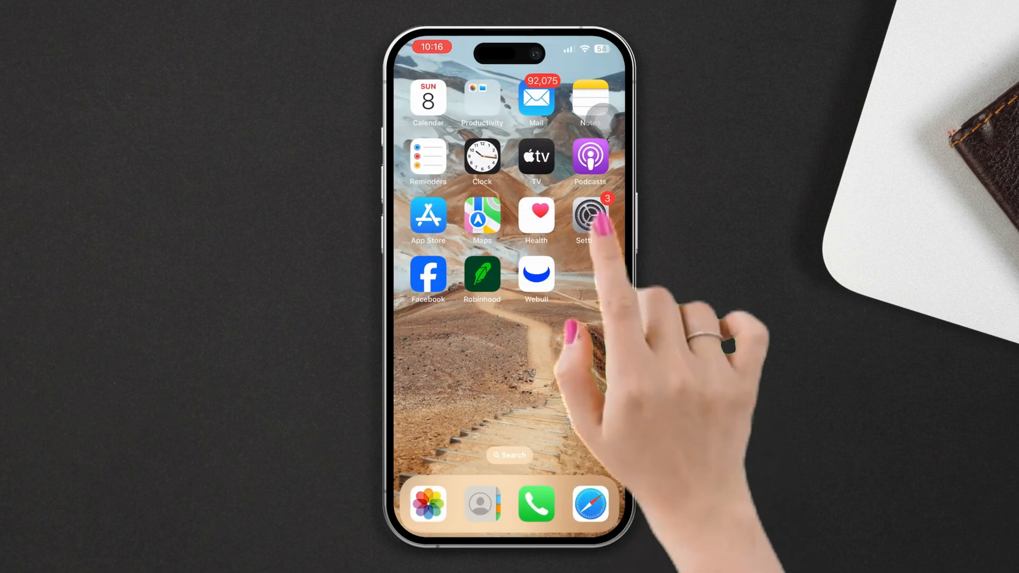
# Open Settings > General > iPhone Storage and scroll to the app size list
pyautogui.click(583, 215)
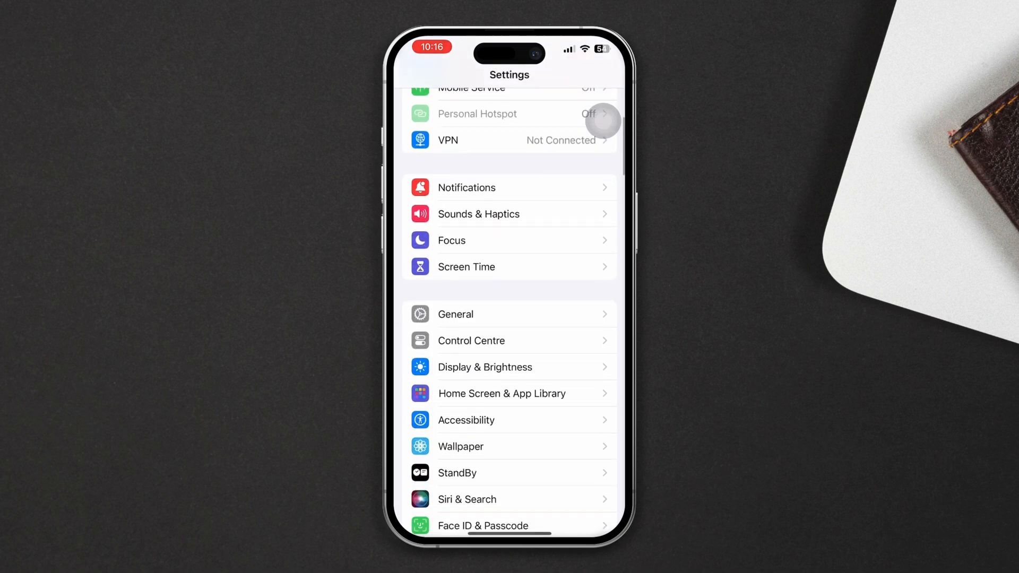
pyautogui.click(455, 314)
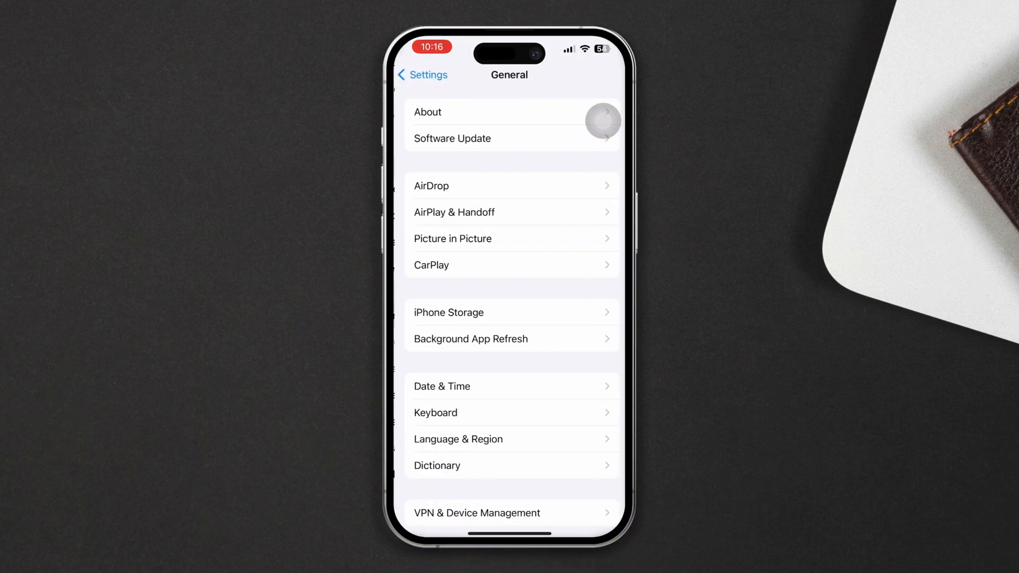
pyautogui.click(469, 312)
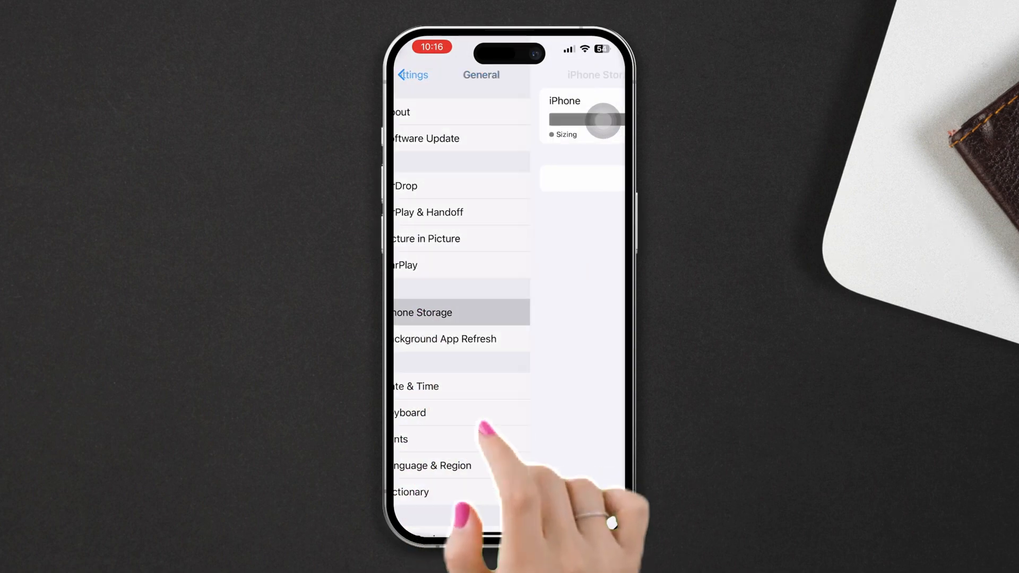
pyautogui.click(422, 312)
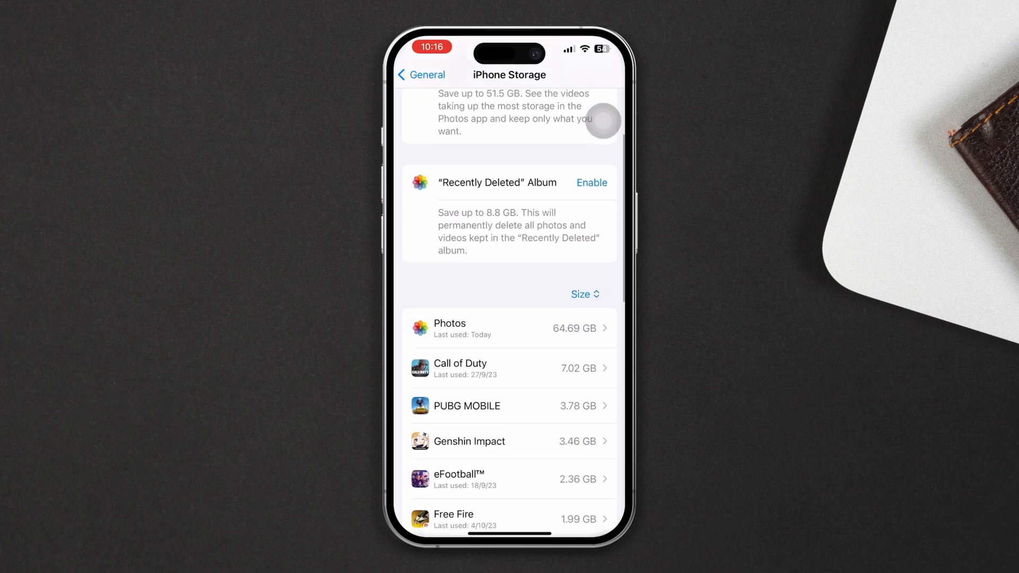
pyautogui.scroll(-3)
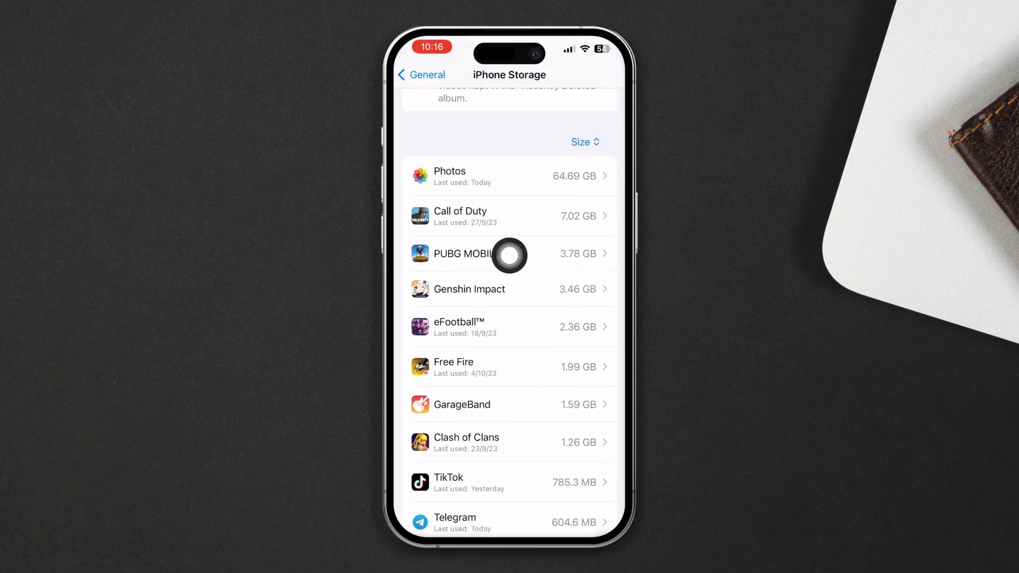
pyautogui.moveTo(602, 341)
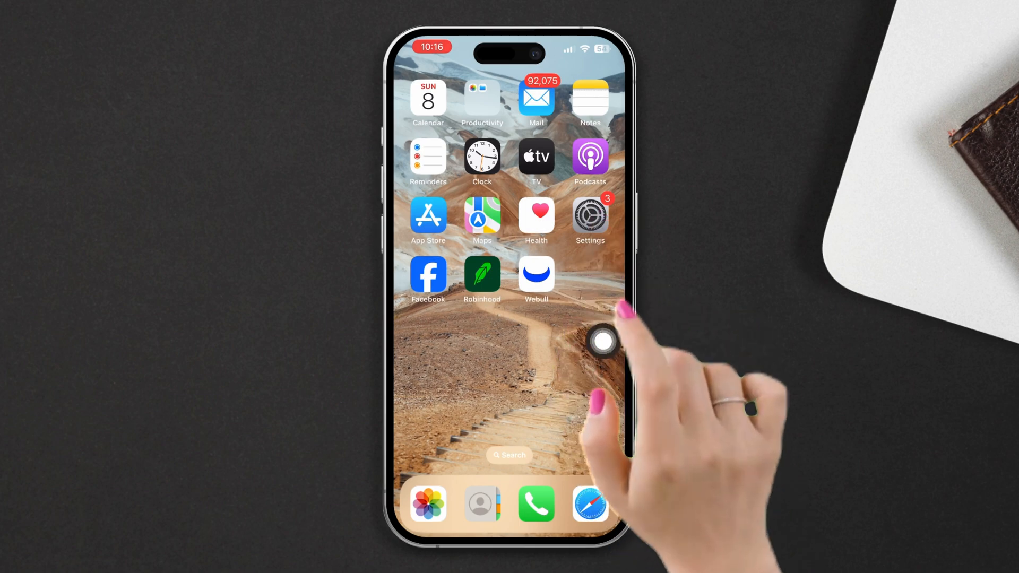
# Open the Reset options under Settings > General > Transfer or Reset iPhone
pyautogui.click(590, 213)
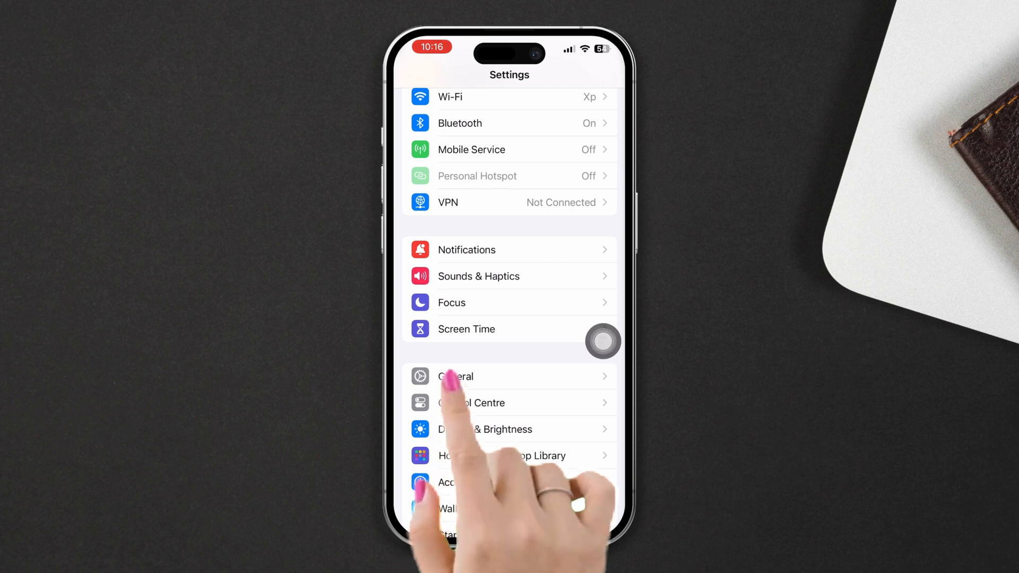
pyautogui.click(470, 376)
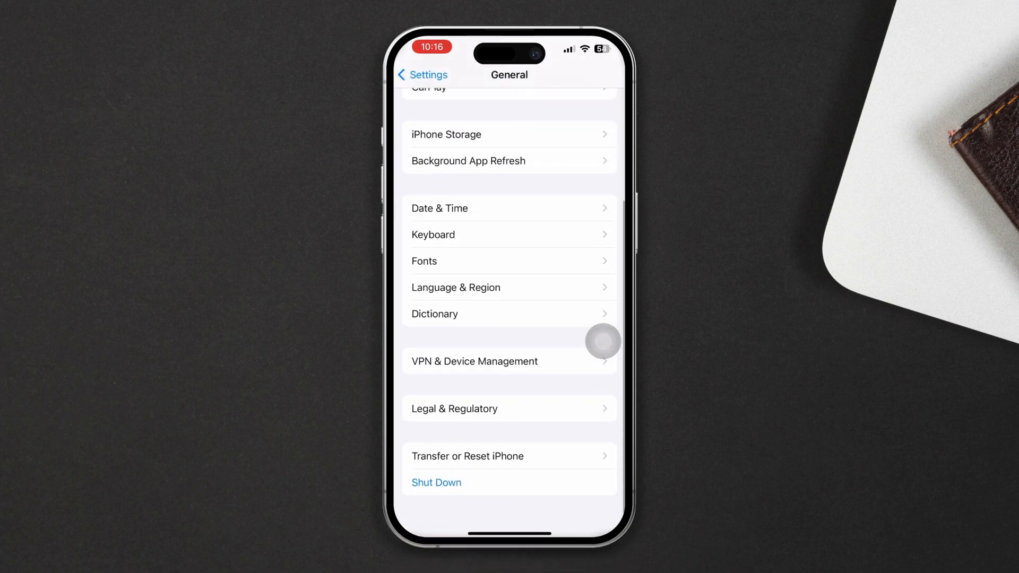
pyautogui.click(468, 456)
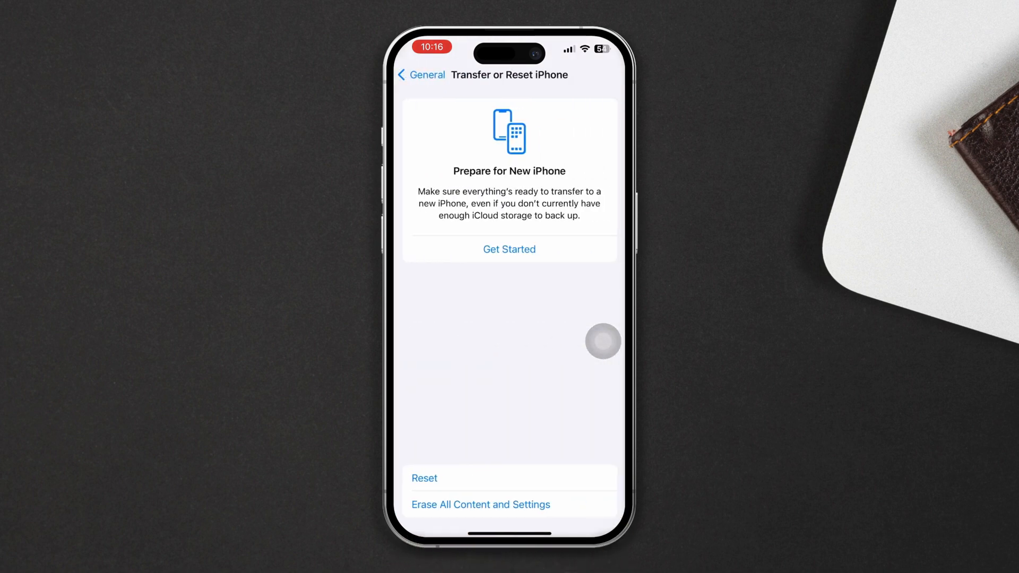
pyautogui.click(424, 478)
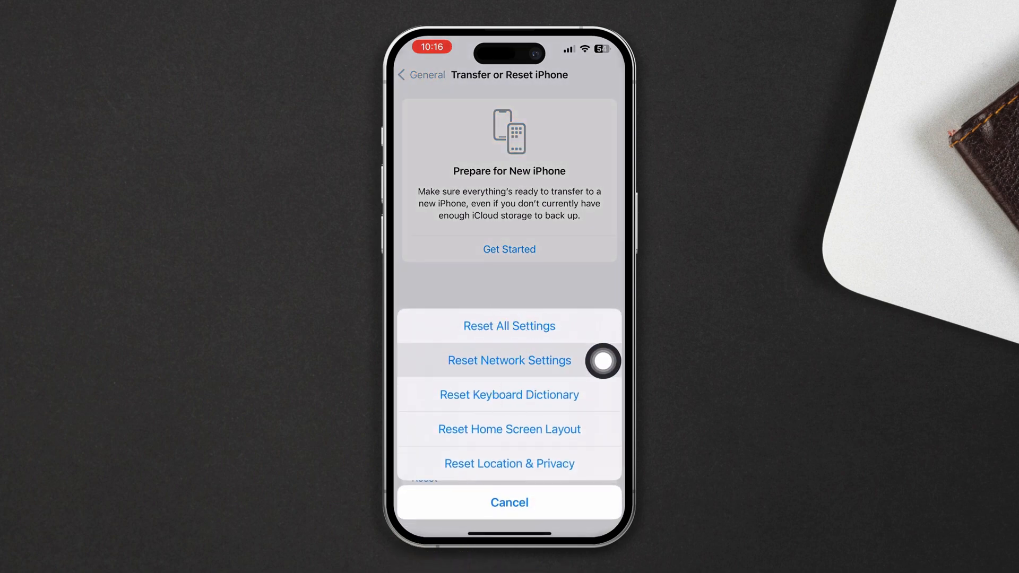
# Choose Reset Network Settings, then go back to the Home Screen
pyautogui.click(509, 360)
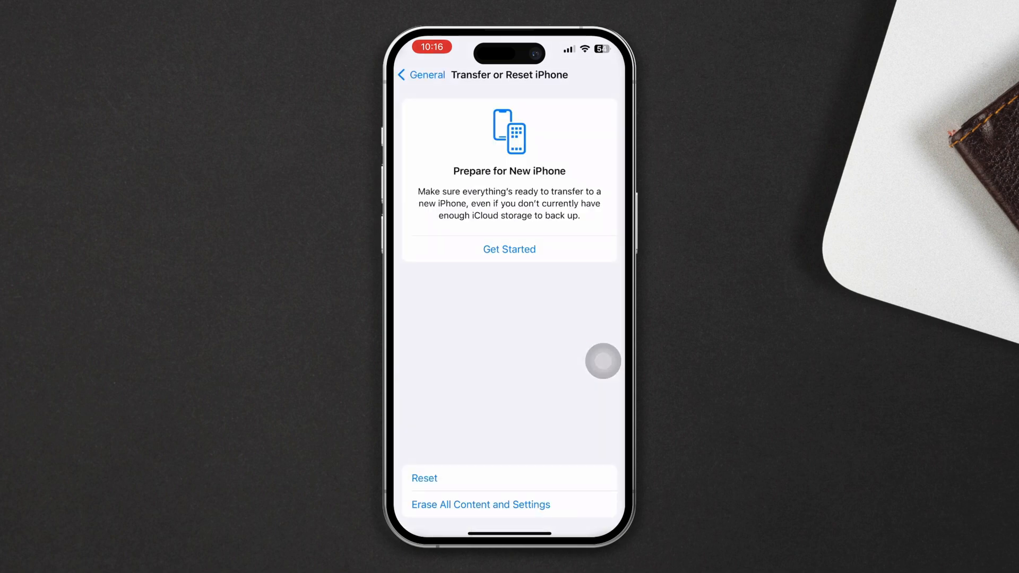
pyautogui.click(423, 478)
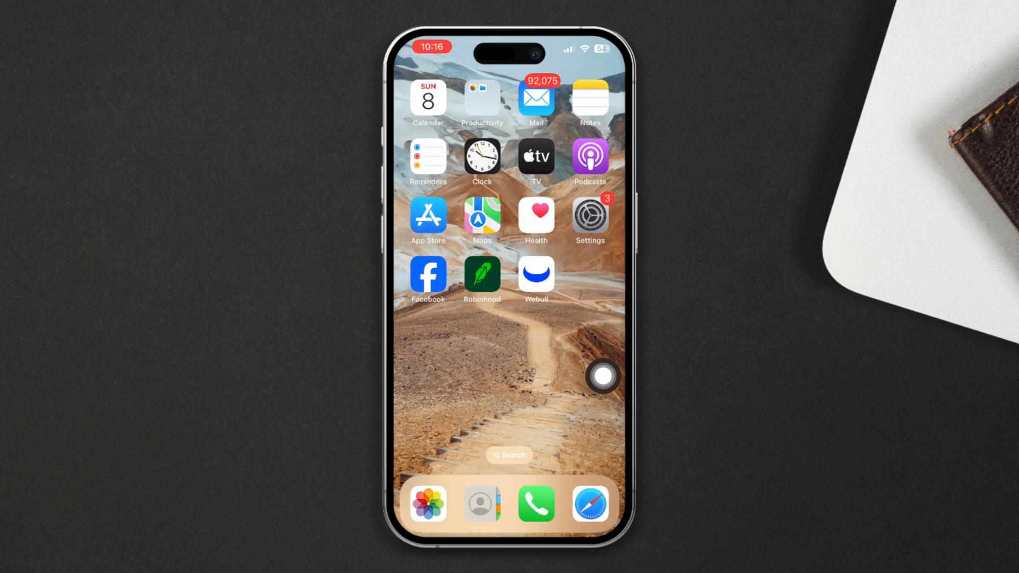
# Open Settings > General > Software Update to check for an iOS update
pyautogui.click(590, 213)
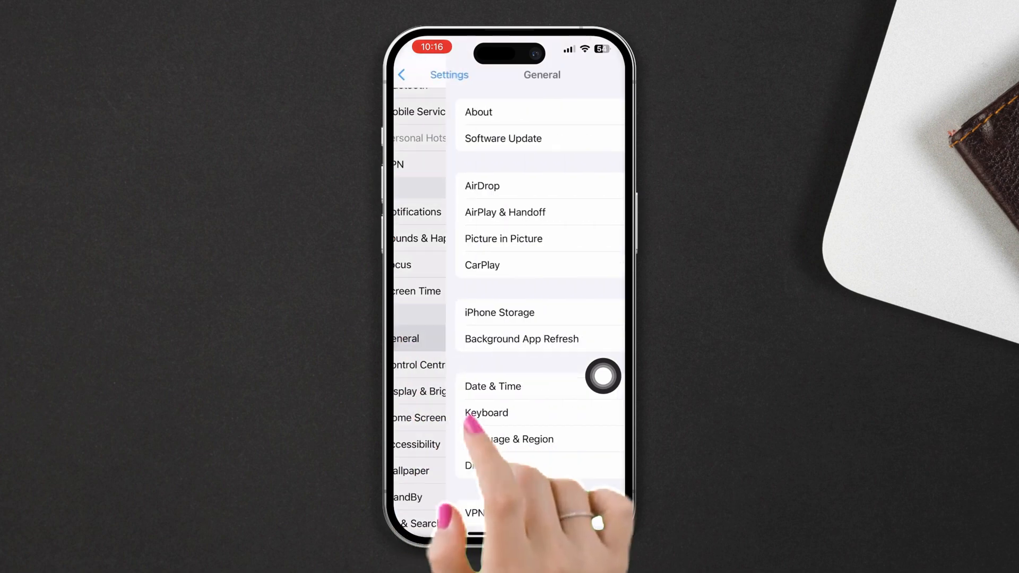
pyautogui.click(502, 139)
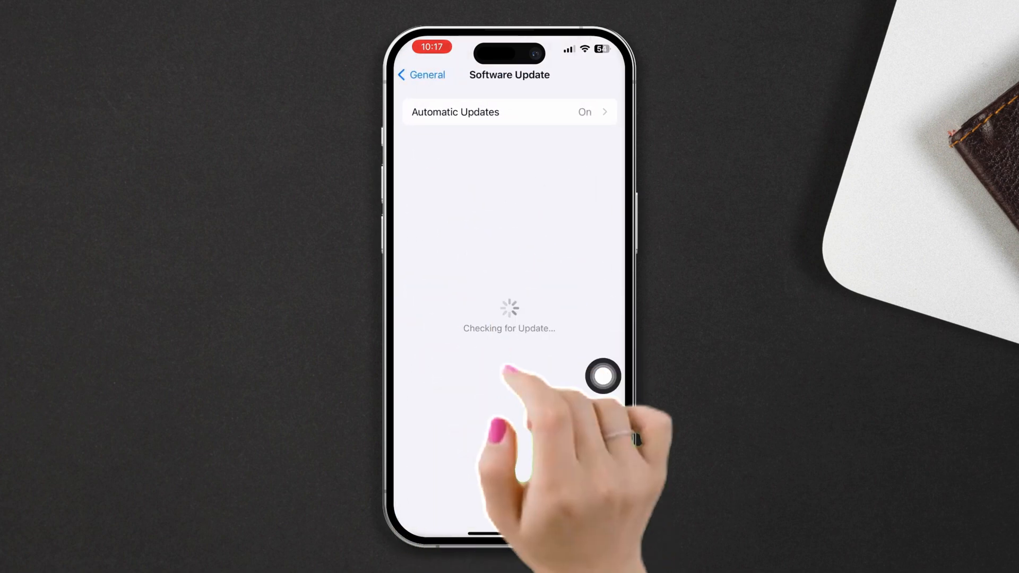